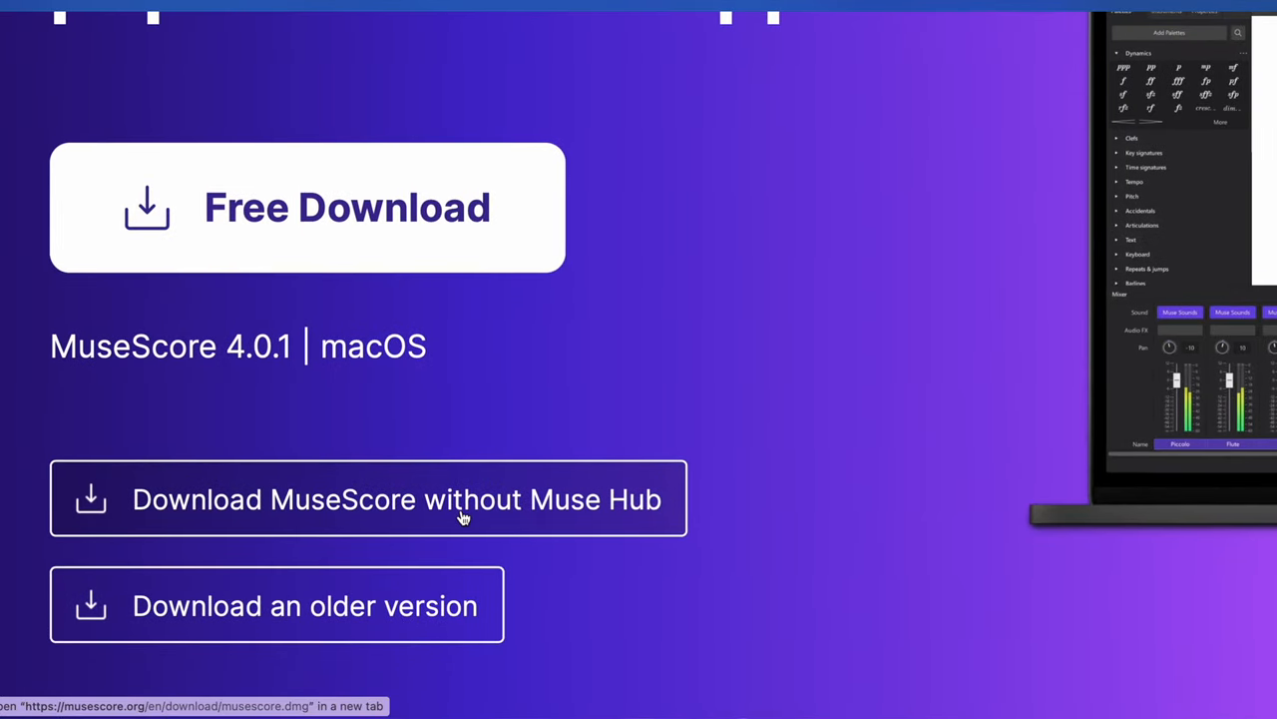
Request the standalone MuseScore 4.0.1 macOS download without Muse Hub
left_click(395, 499)
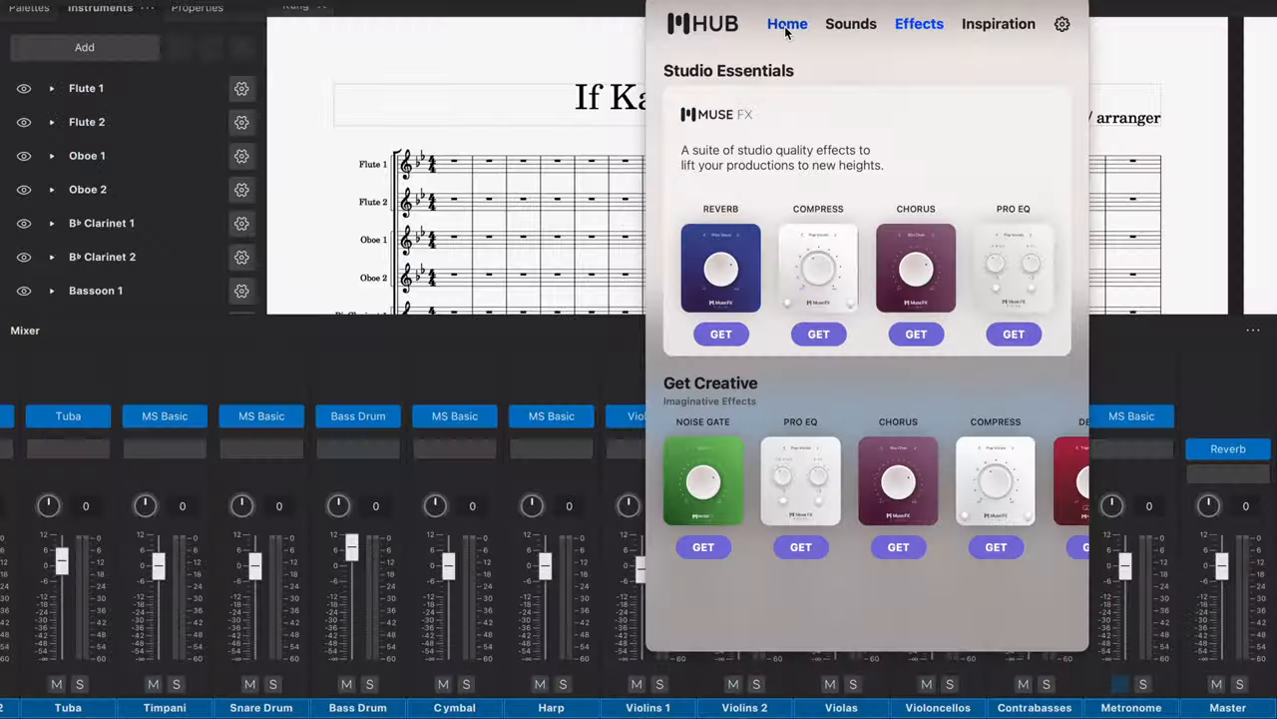
Browse Muse Hub's Sounds libraries, then return to the Effects catalogue
left_click(850, 24)
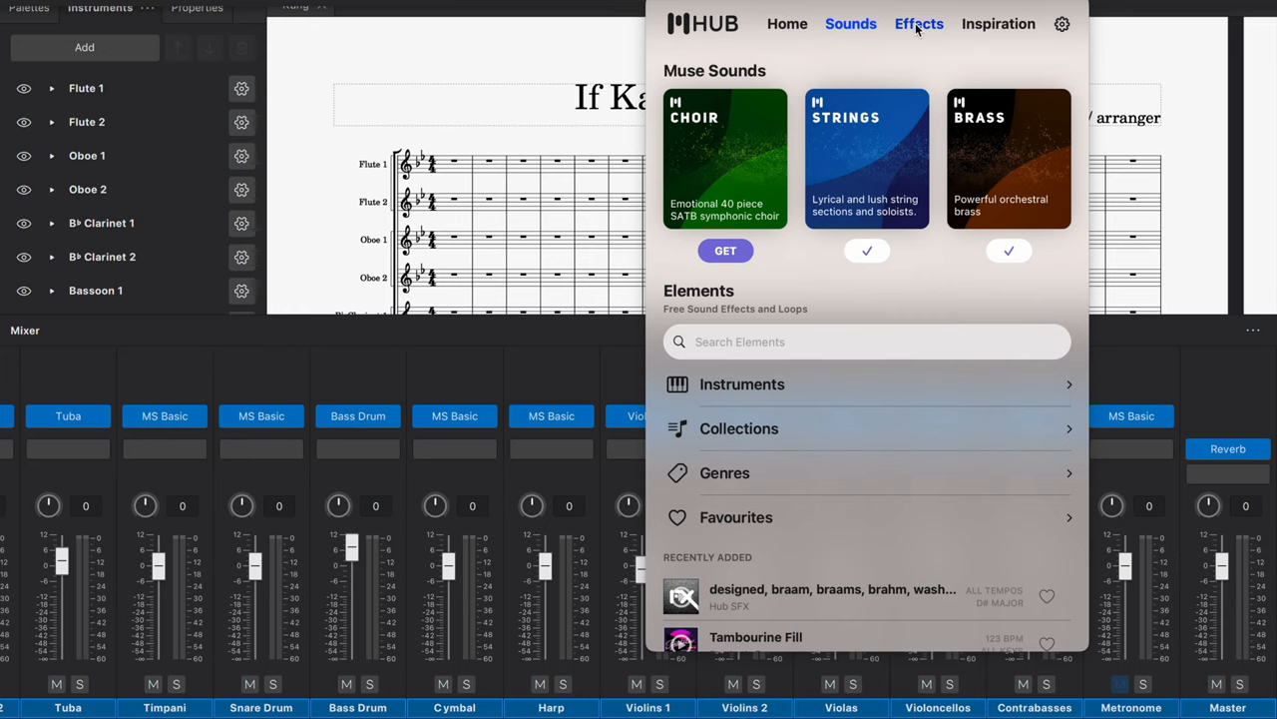
left_click(918, 24)
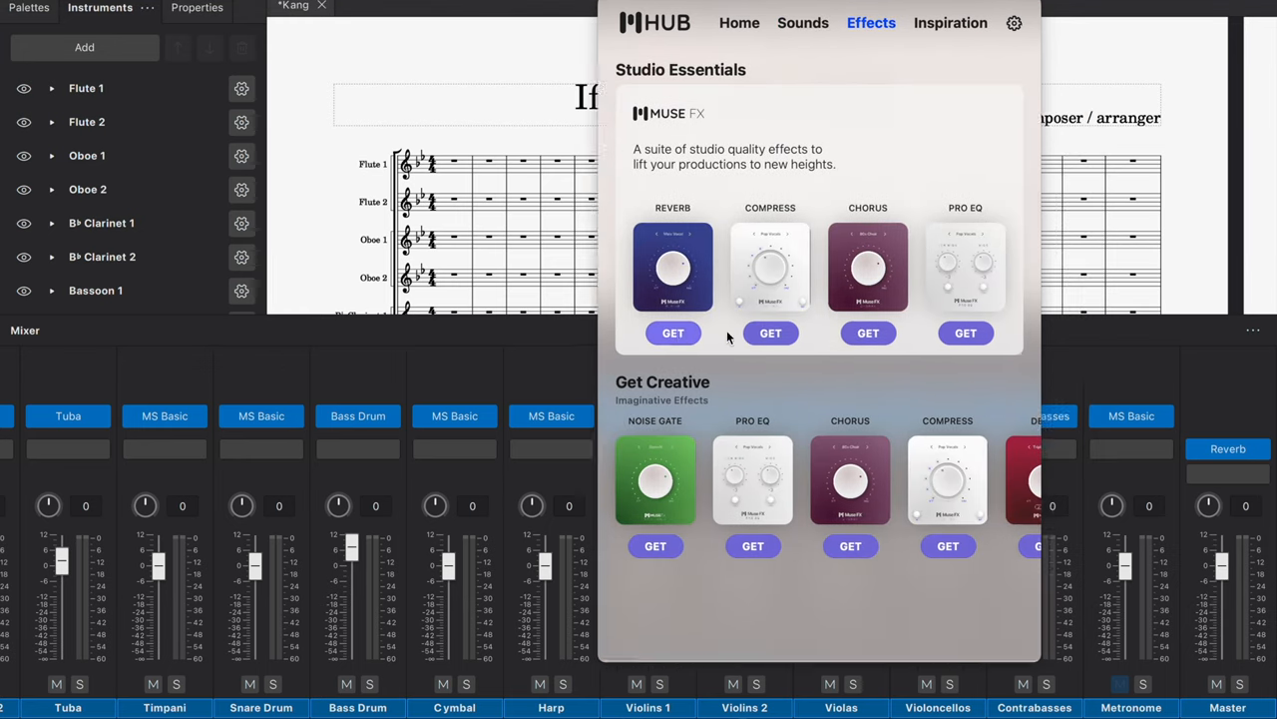
Install MuseFX Reverb from Studio Essentials and browse the Get Creative effects row
left_click(672, 331)
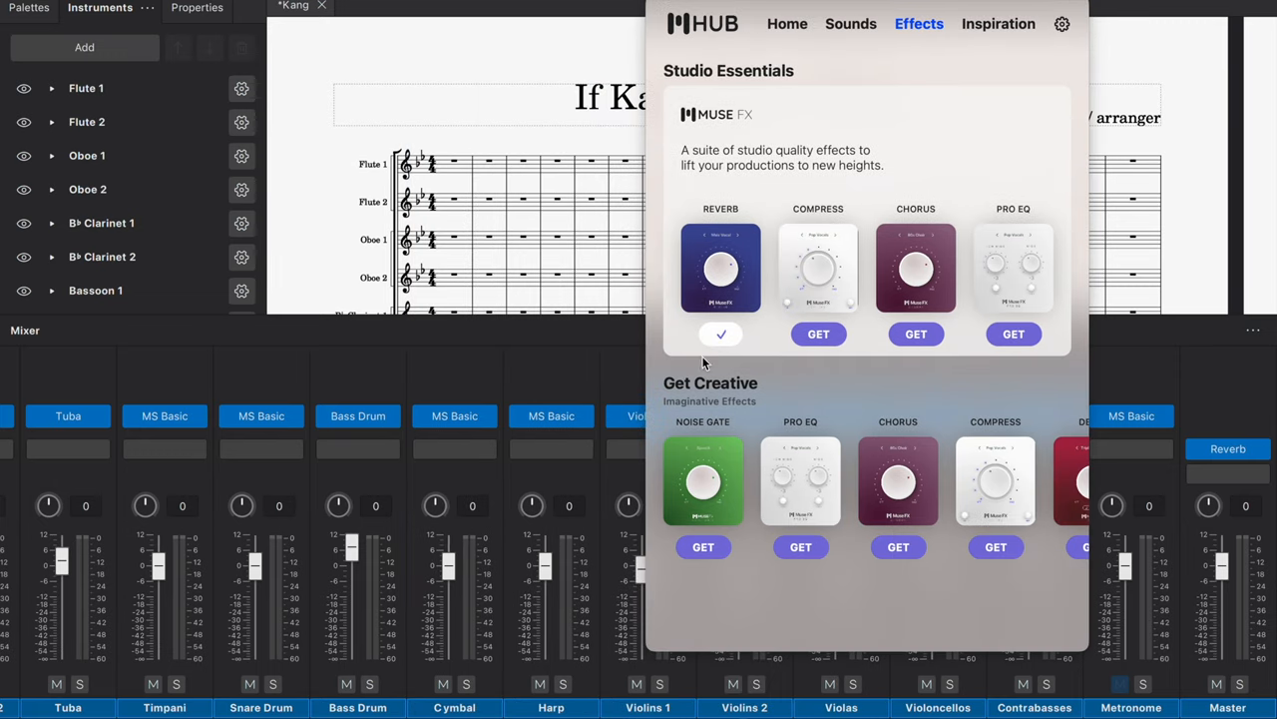
mouse_move(709, 355)
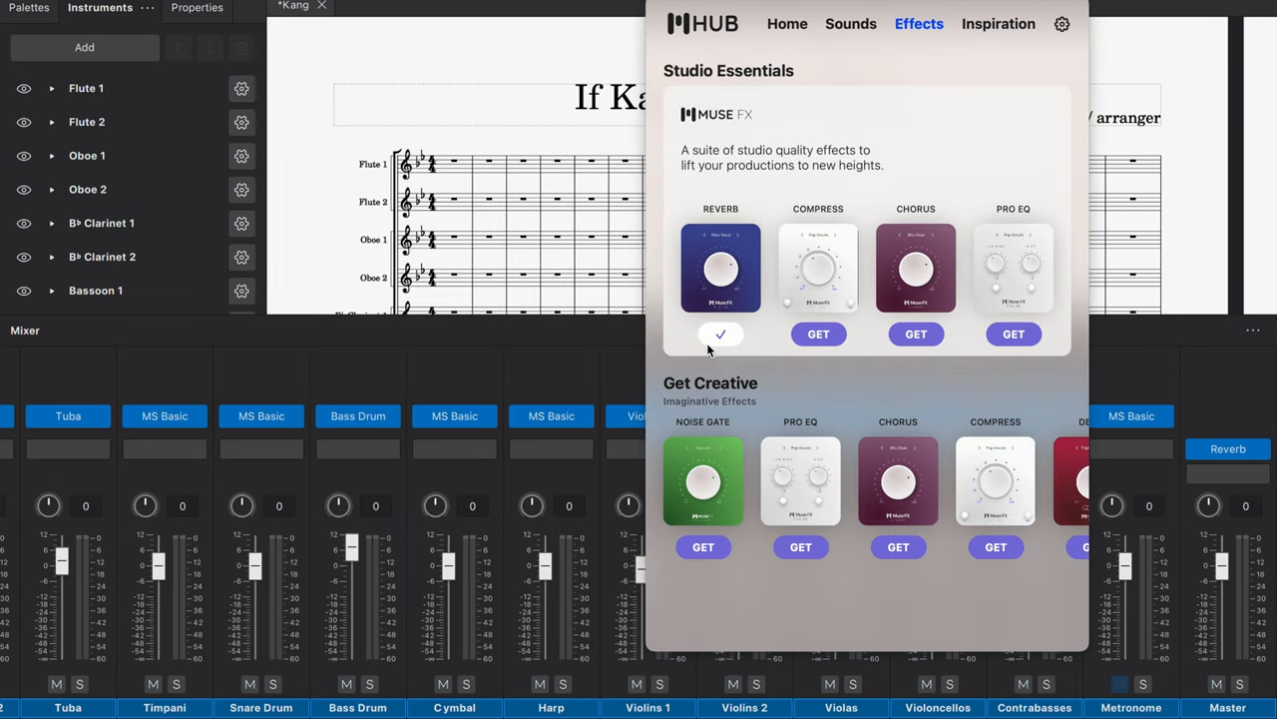
mouse_move(882, 357)
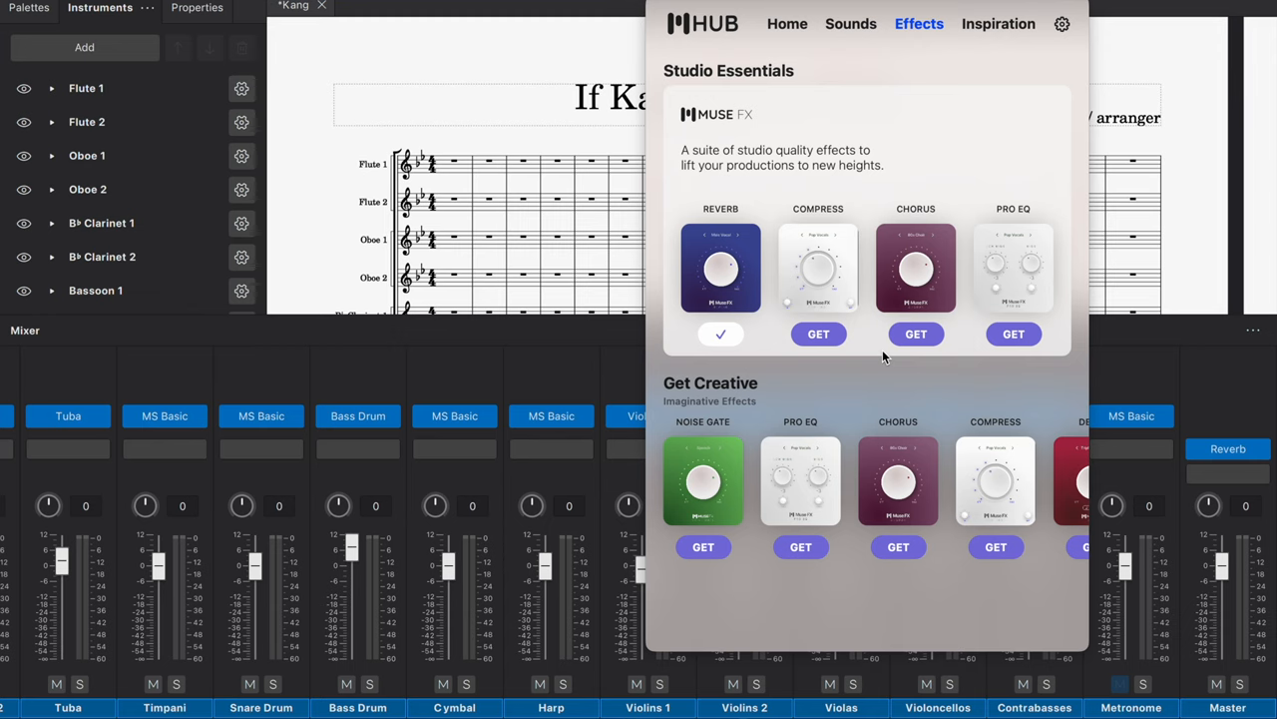
mouse_move(925, 411)
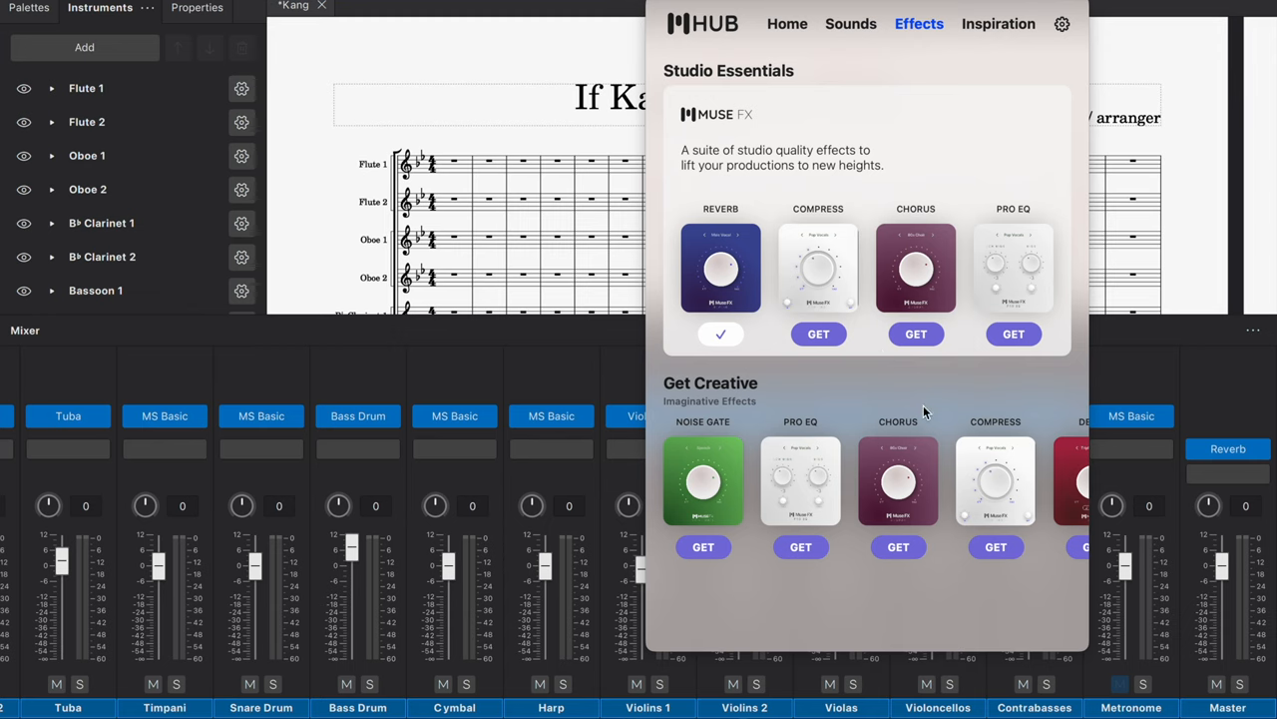
mouse_move(879, 455)
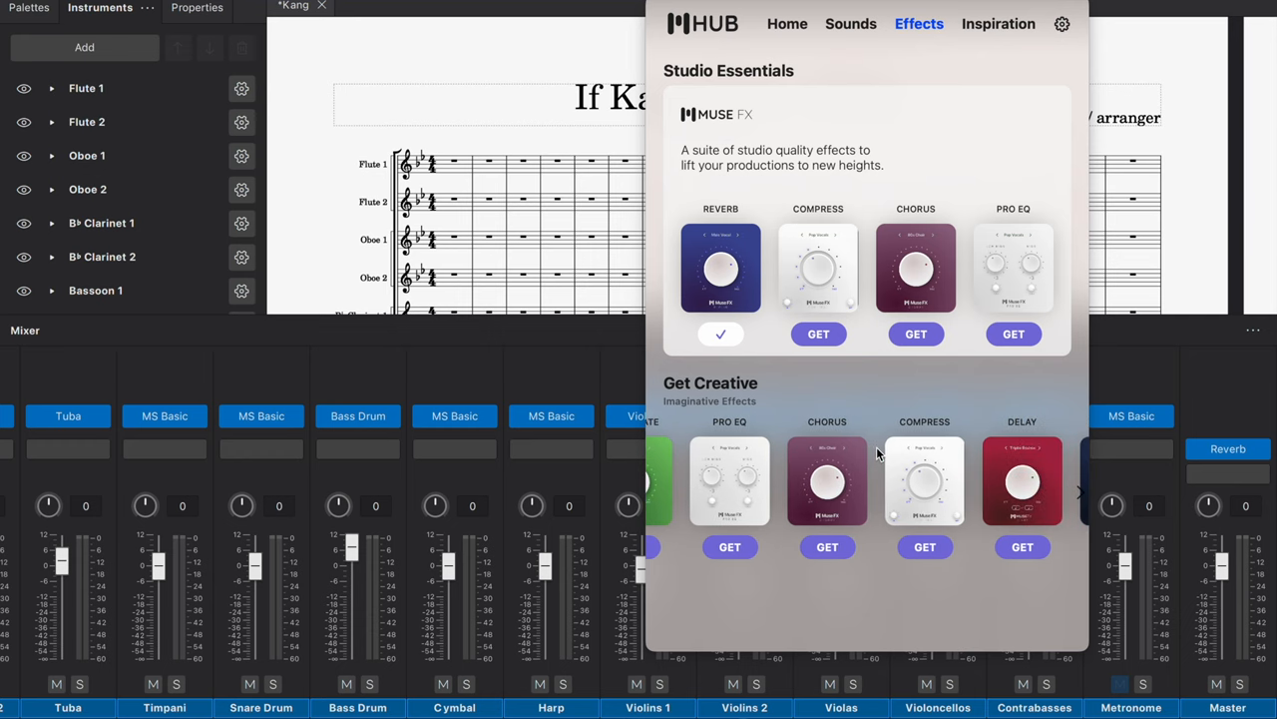
scroll("left", 3)
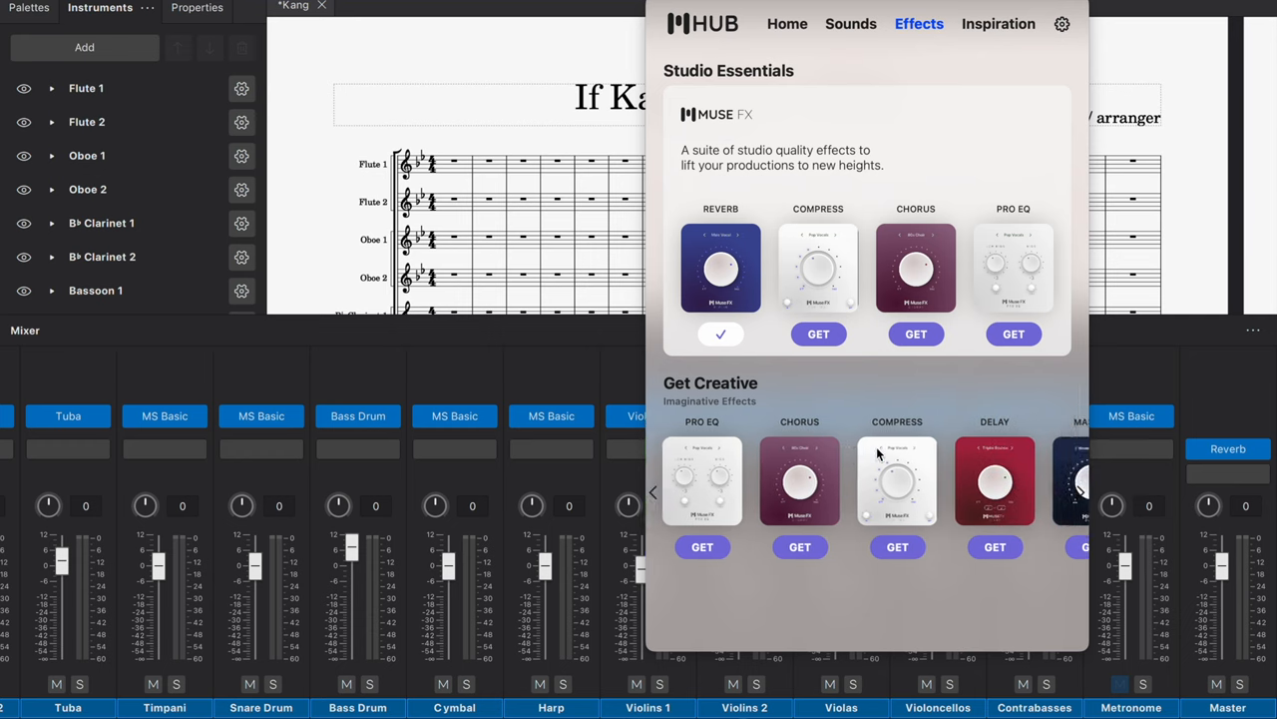
mouse_move(838, 481)
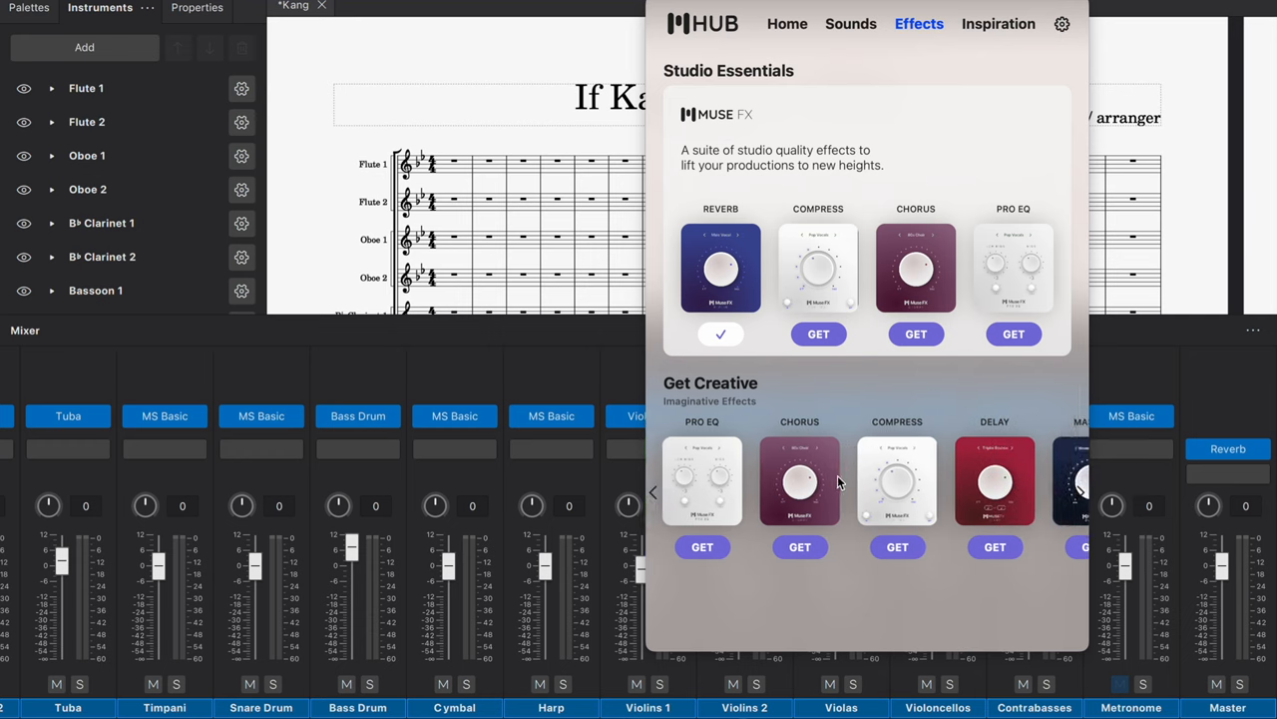
left_click(1078, 491)
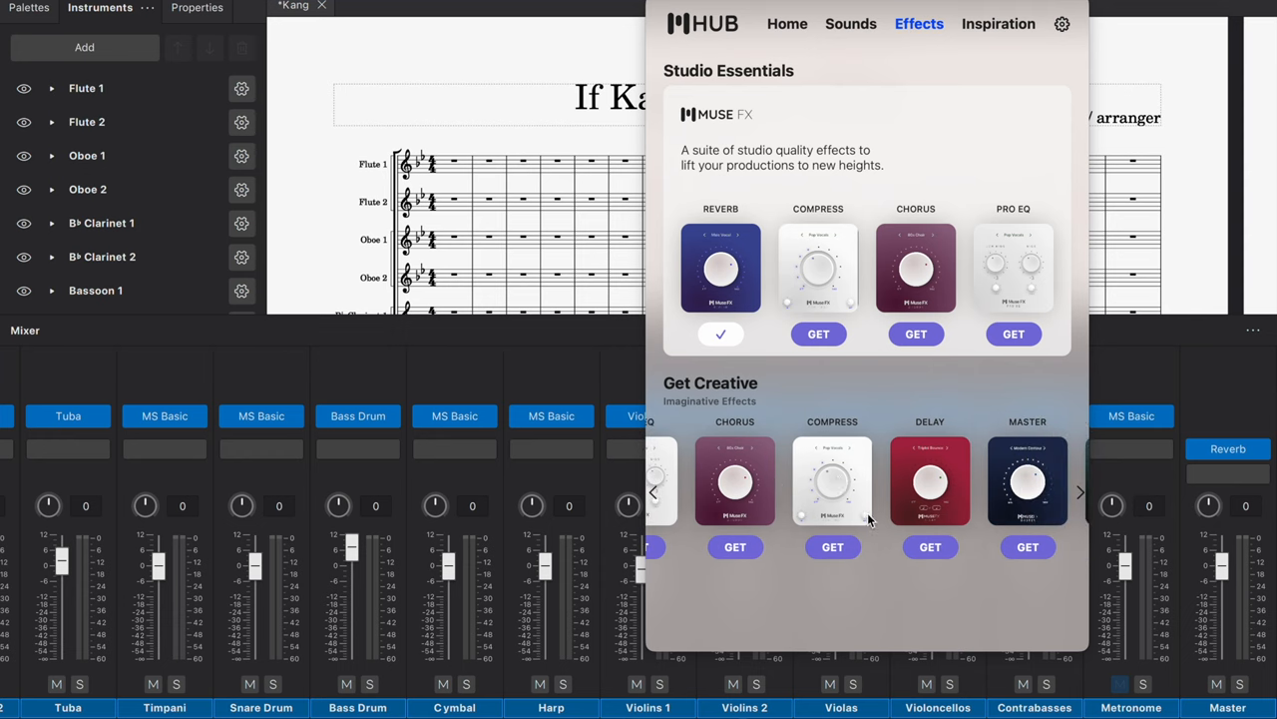
mouse_move(880, 463)
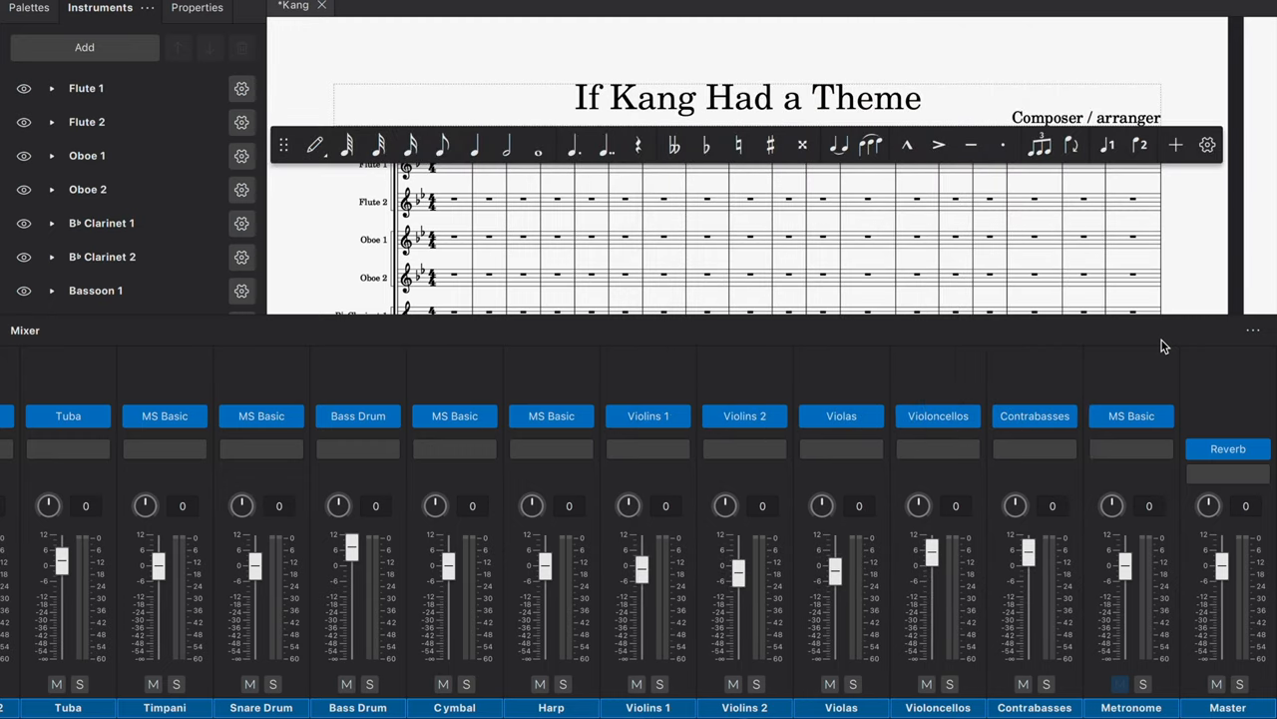
mouse_move(1068, 375)
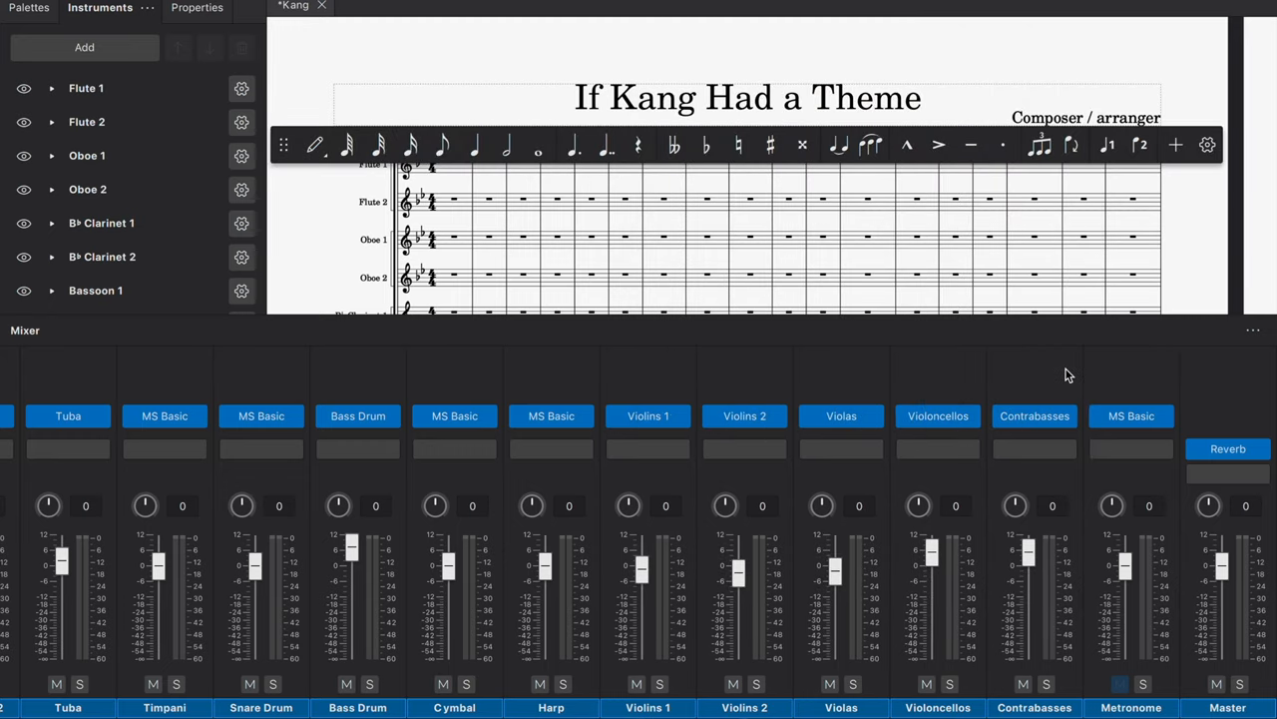
mouse_move(1006, 218)
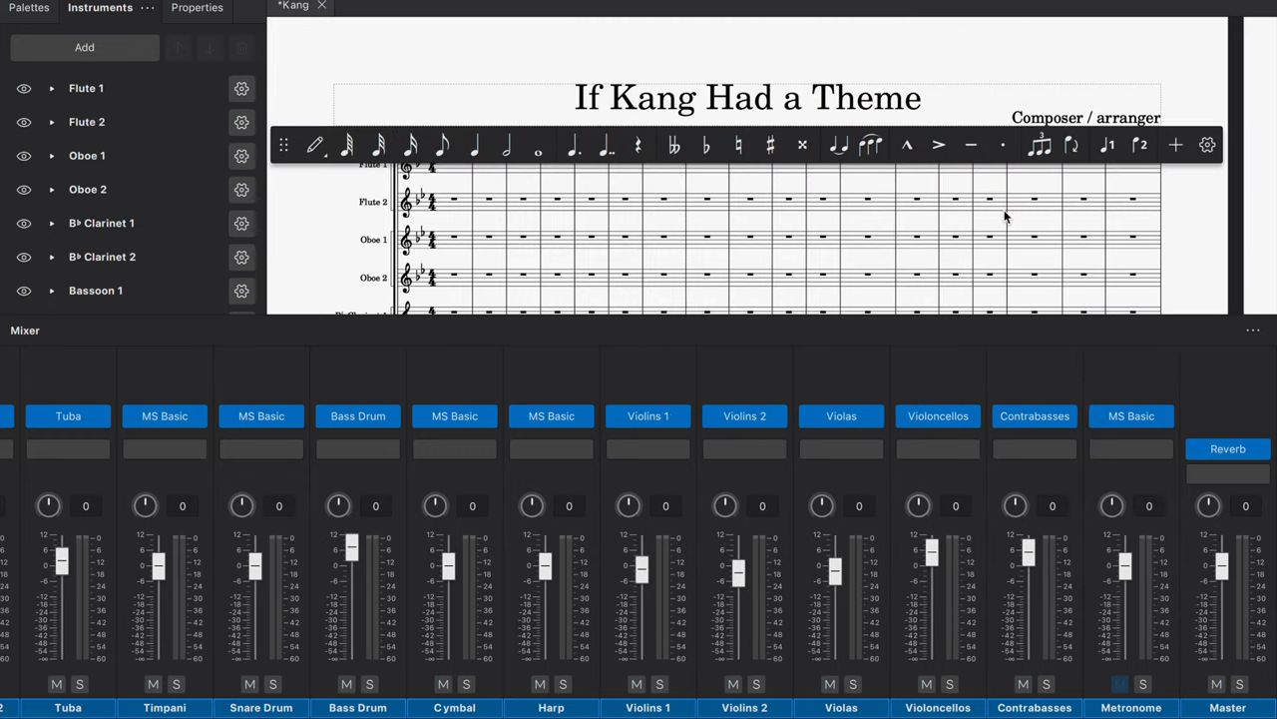
scroll("up", 3)
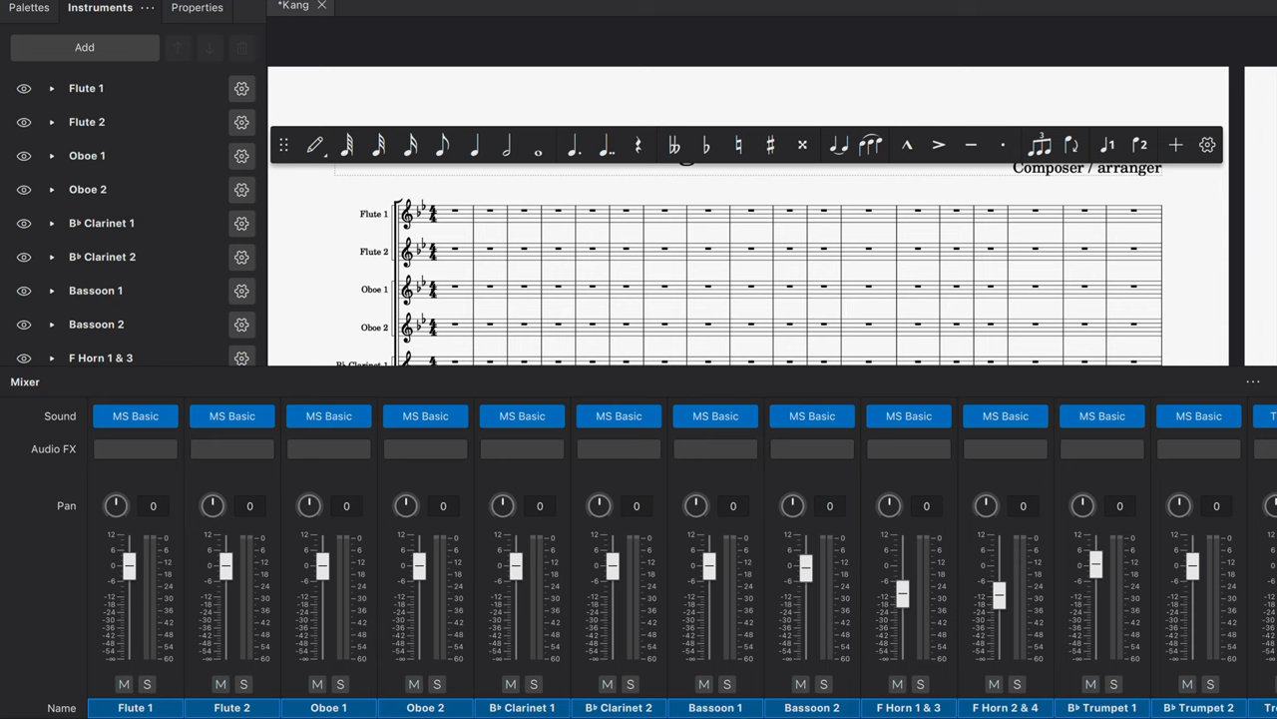
scroll("right", 3)
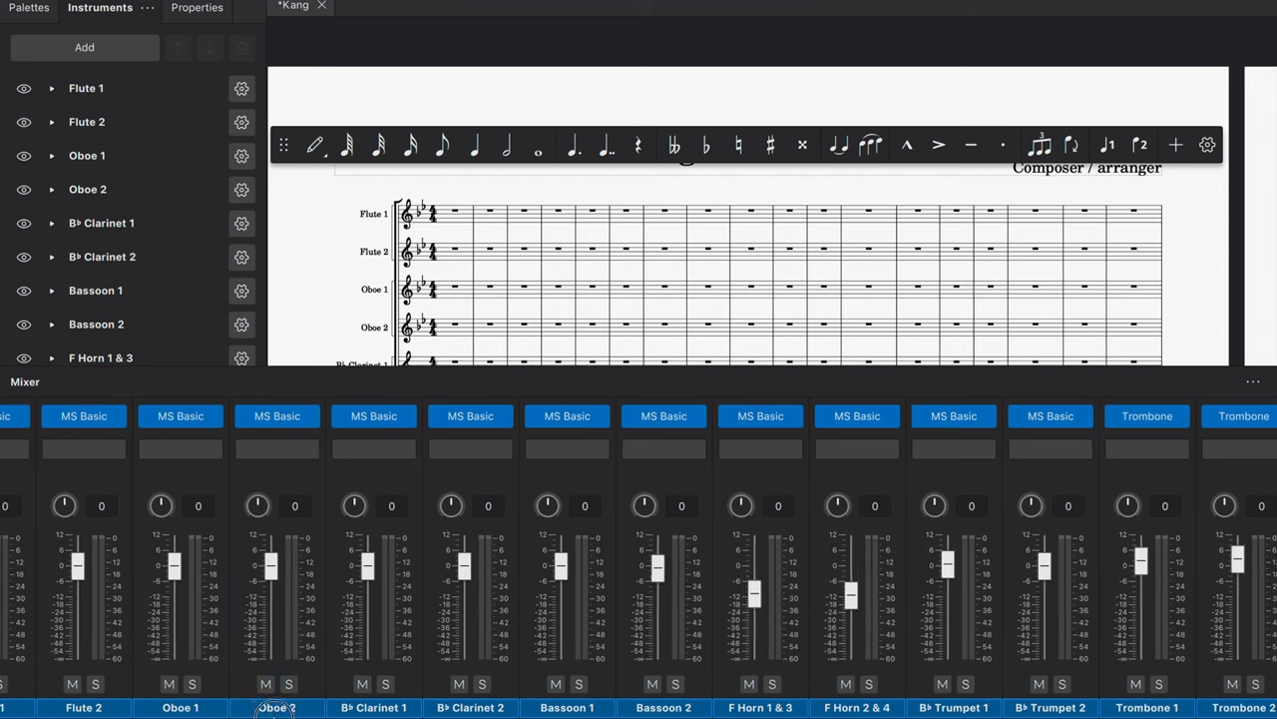
scroll("right", 3)
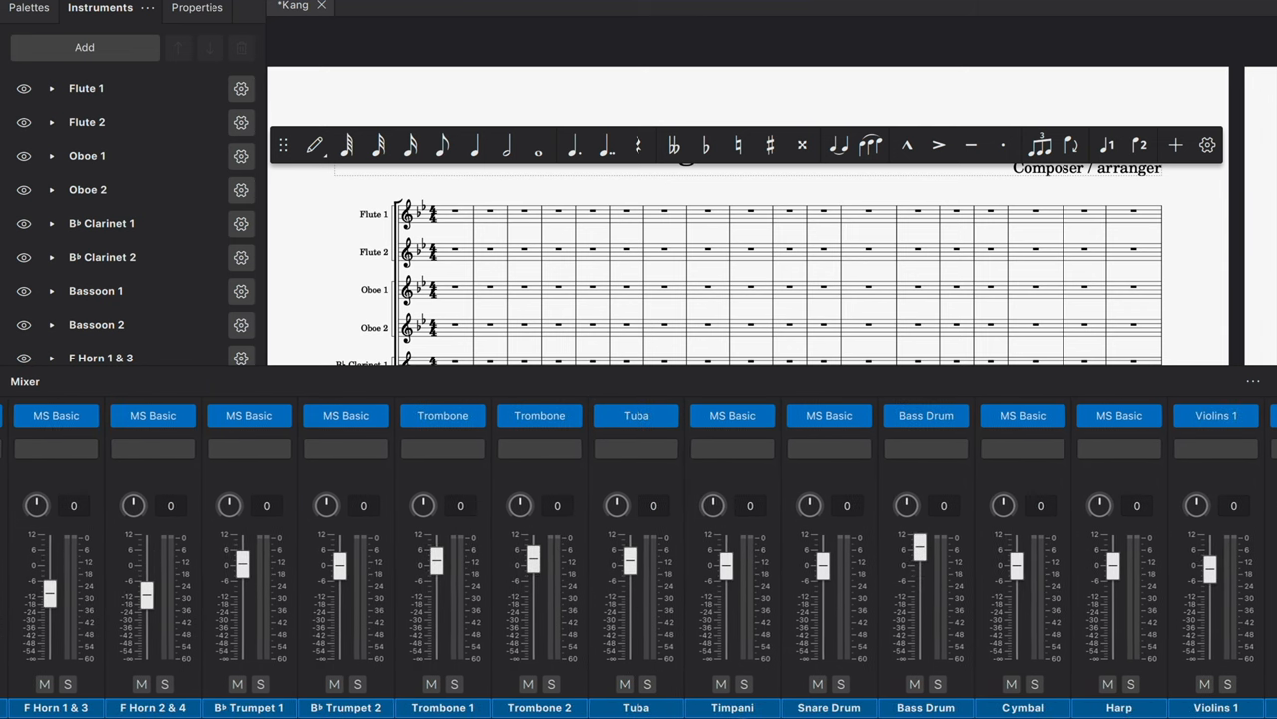
scroll("right", 3)
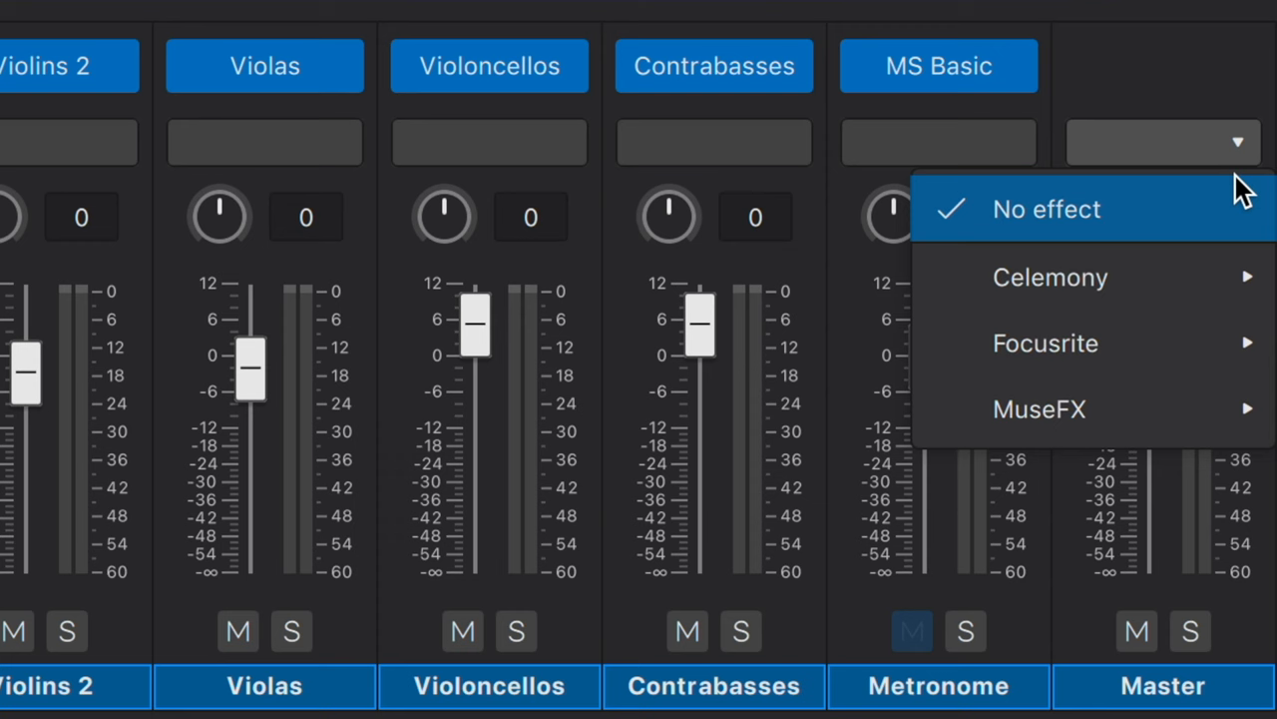
mouse_move(1040, 407)
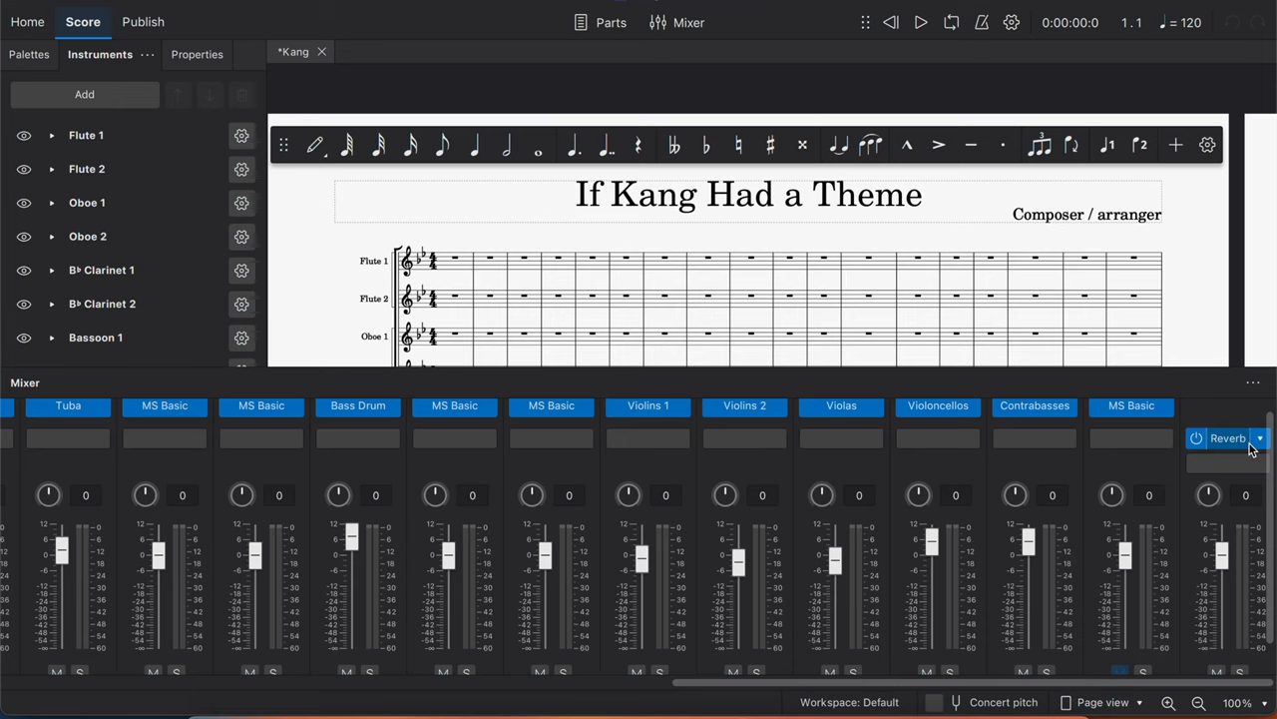
mouse_move(1234, 449)
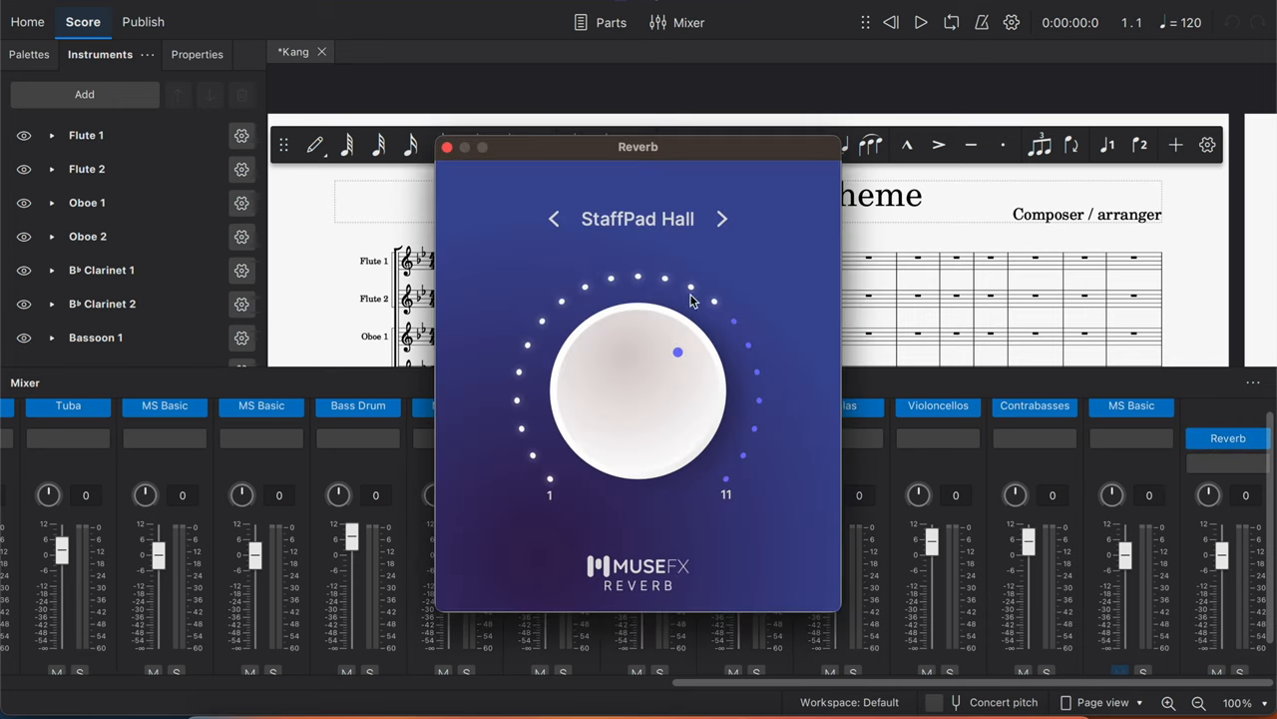
Cycle the Master reverb through Vocal Booth, Ethereal, Plate Reverb and Small Room back to StaffPad Hall
left_click(723, 218)
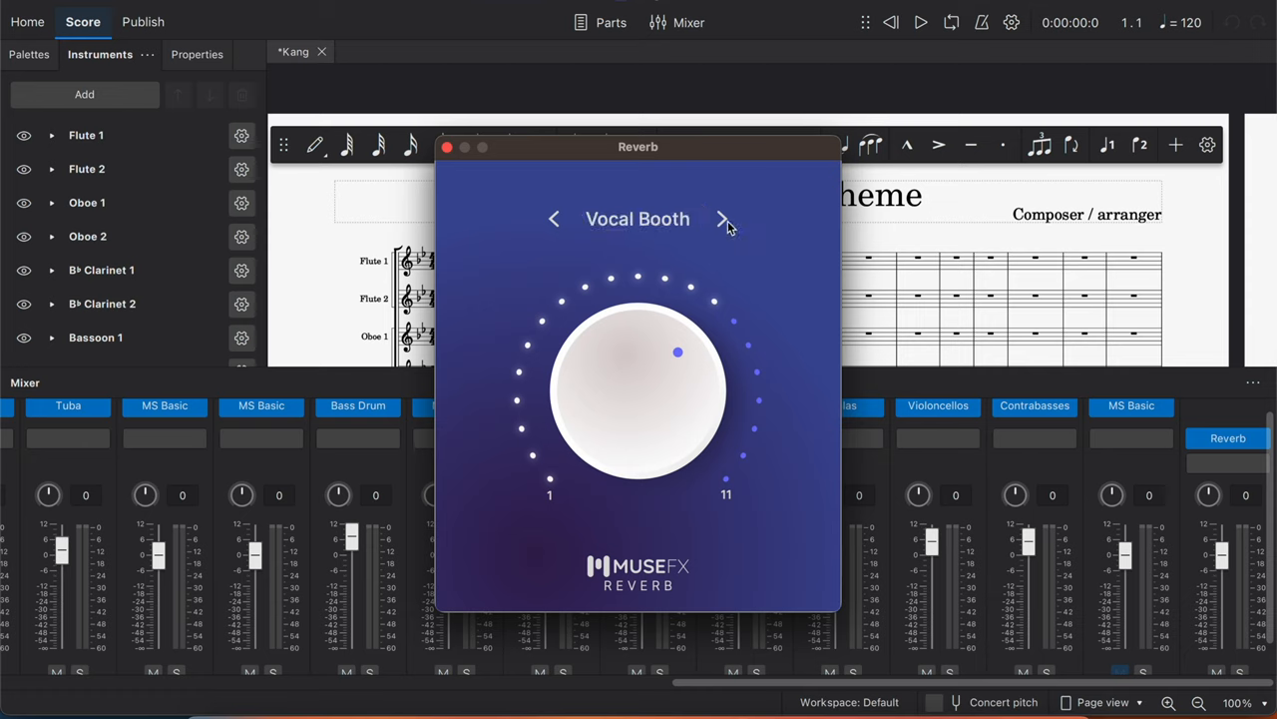
left_click(723, 218)
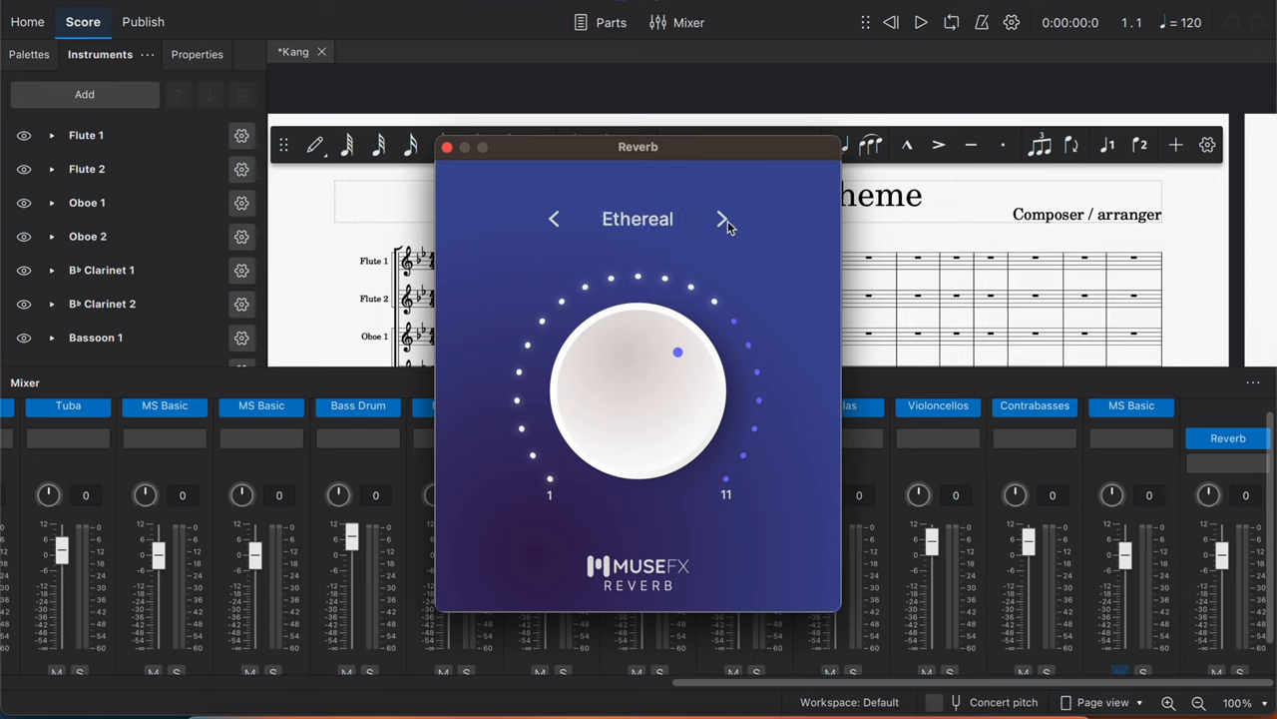
left_click(723, 218)
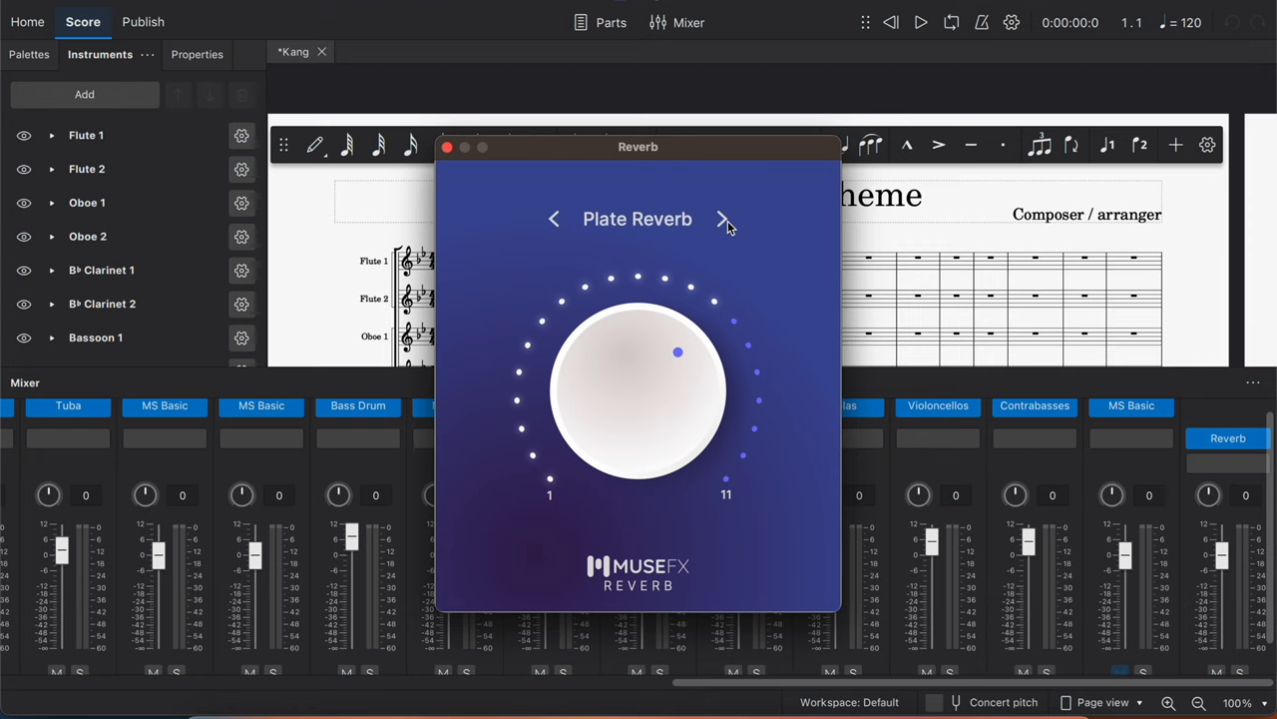
left_click(725, 217)
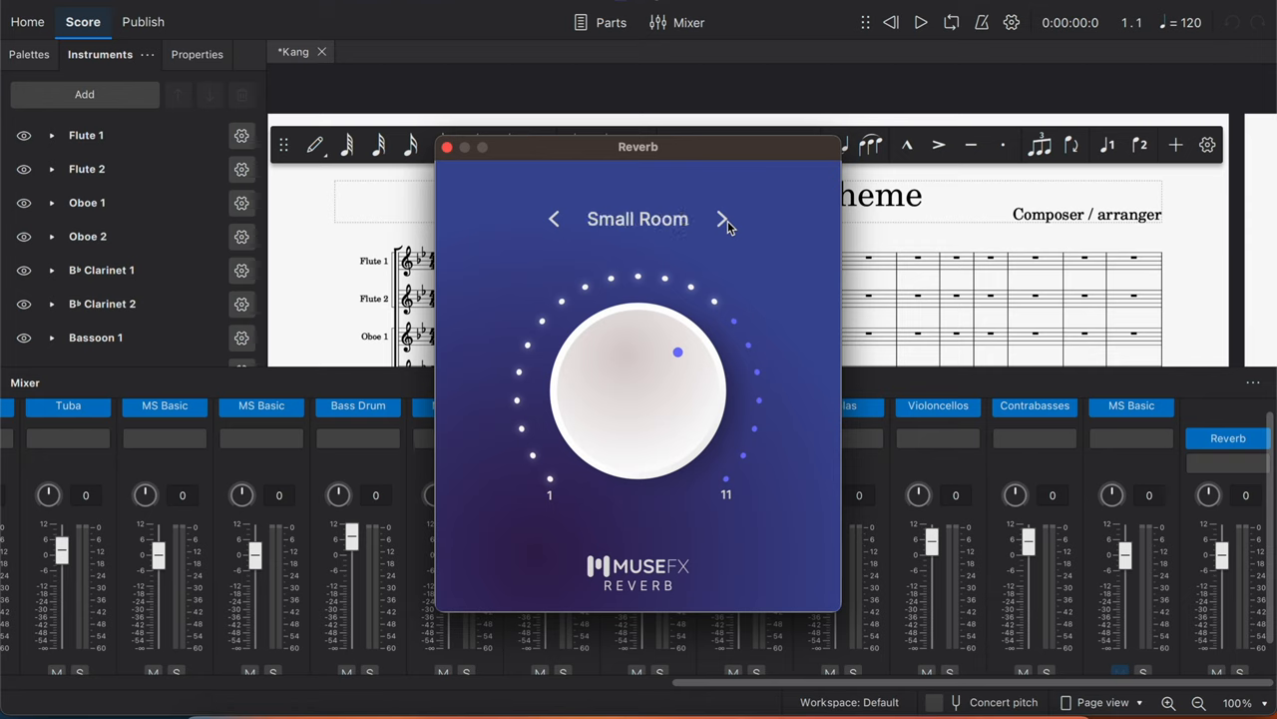
left_click(724, 217)
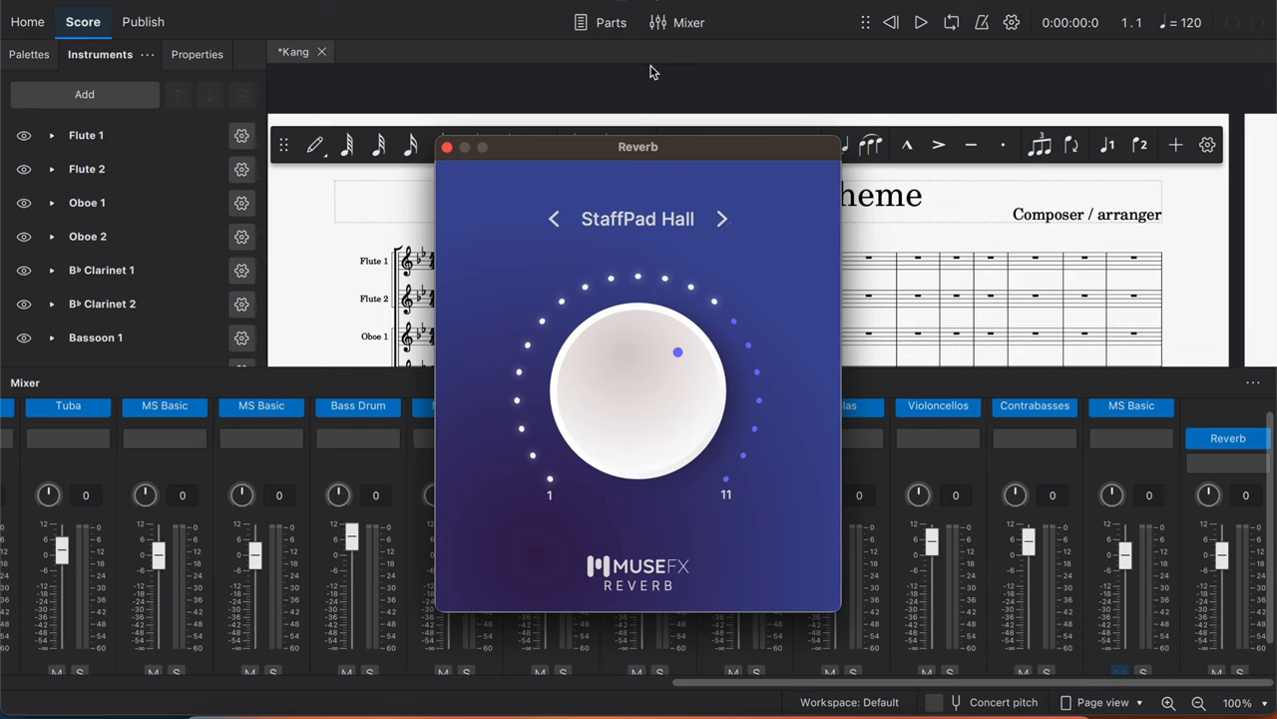
mouse_move(891, 22)
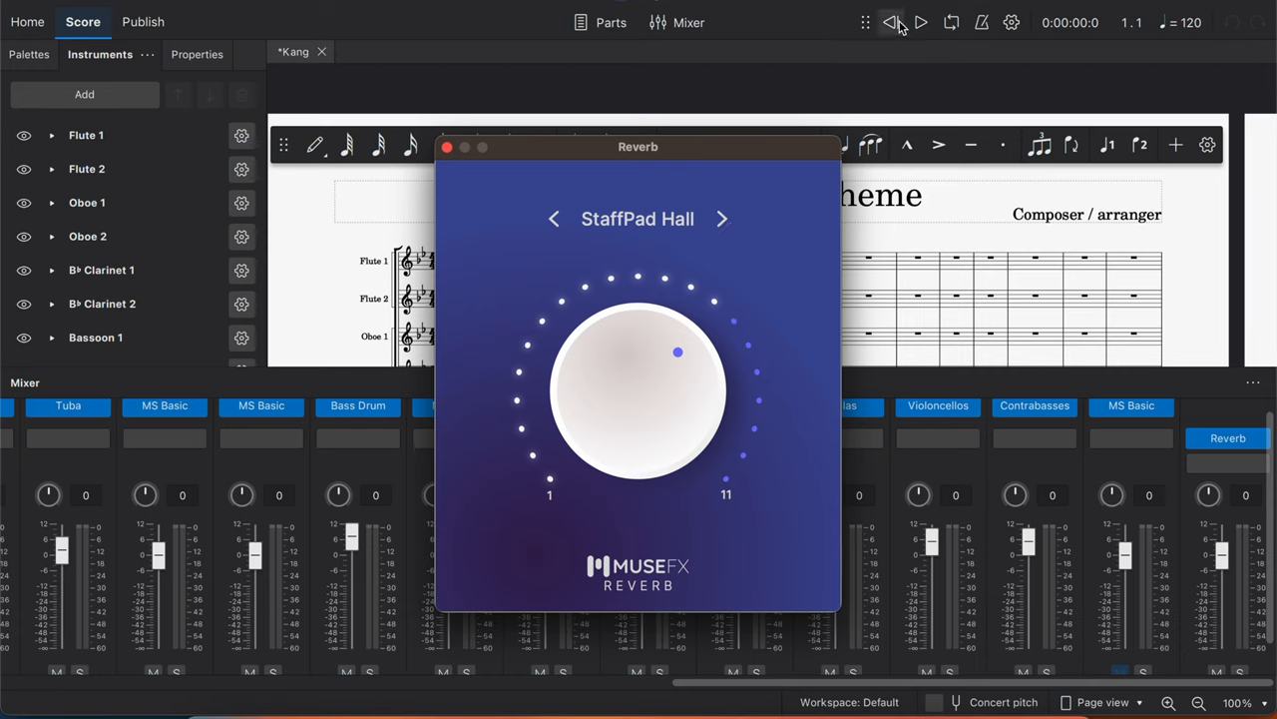
mouse_move(918, 22)
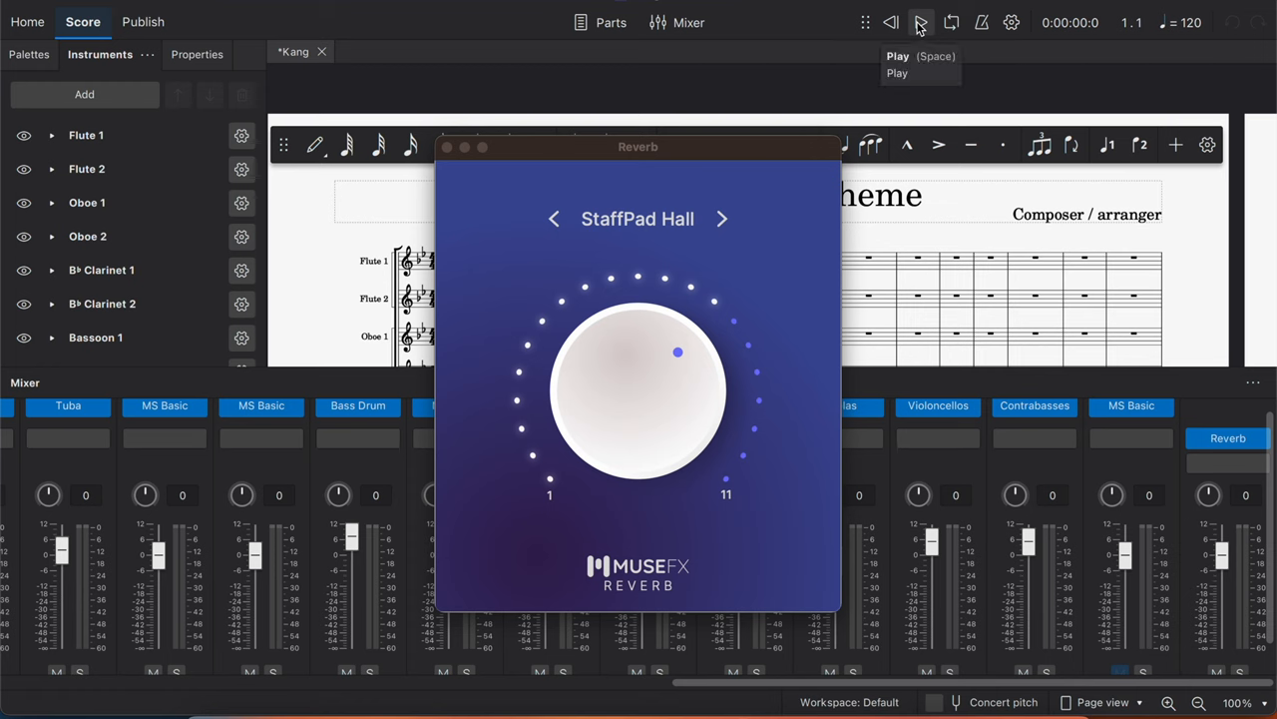
Play back the score and turn the StaffPad Hall reverb amount down to its minimum
left_click(918, 22)
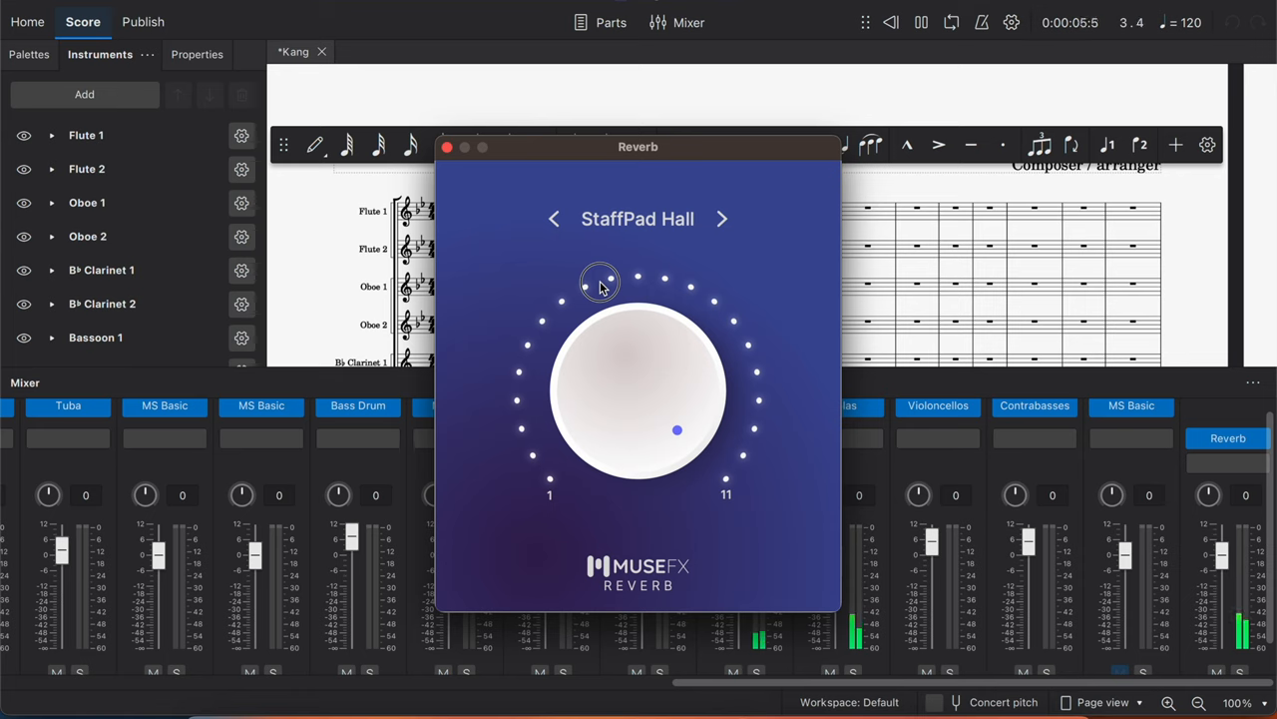
left_click_drag(598, 286, 598, 429)
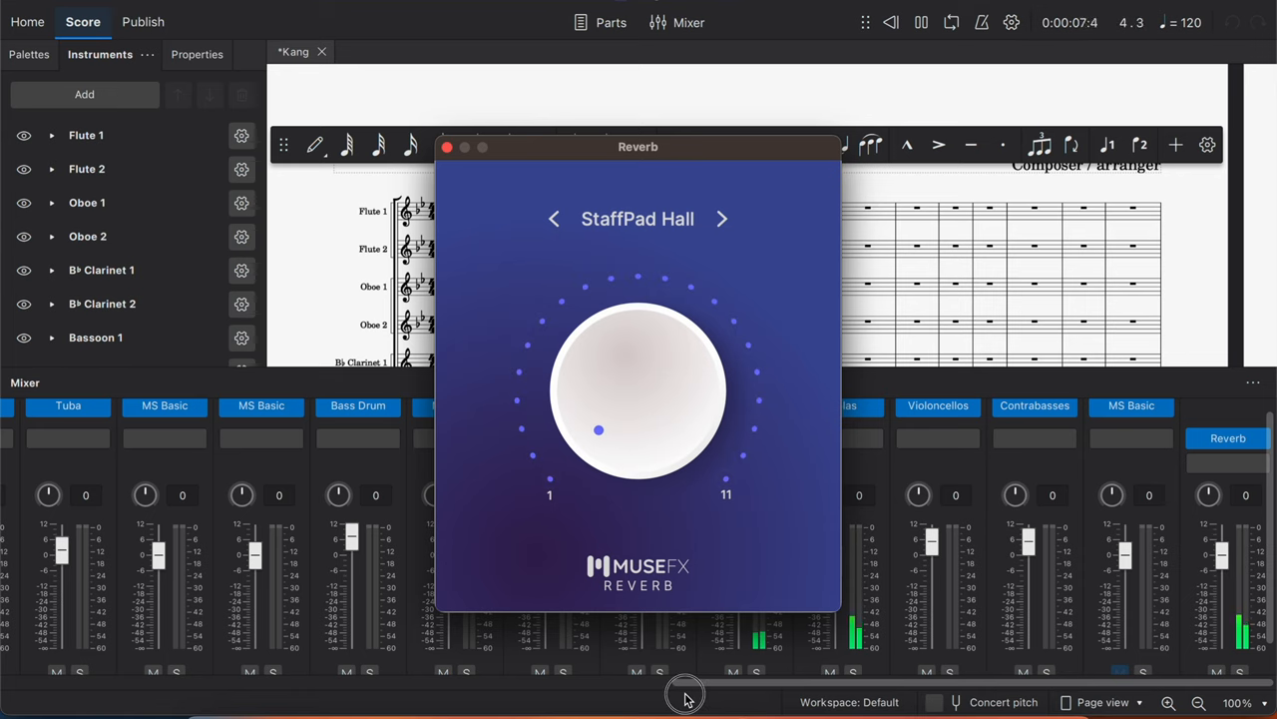